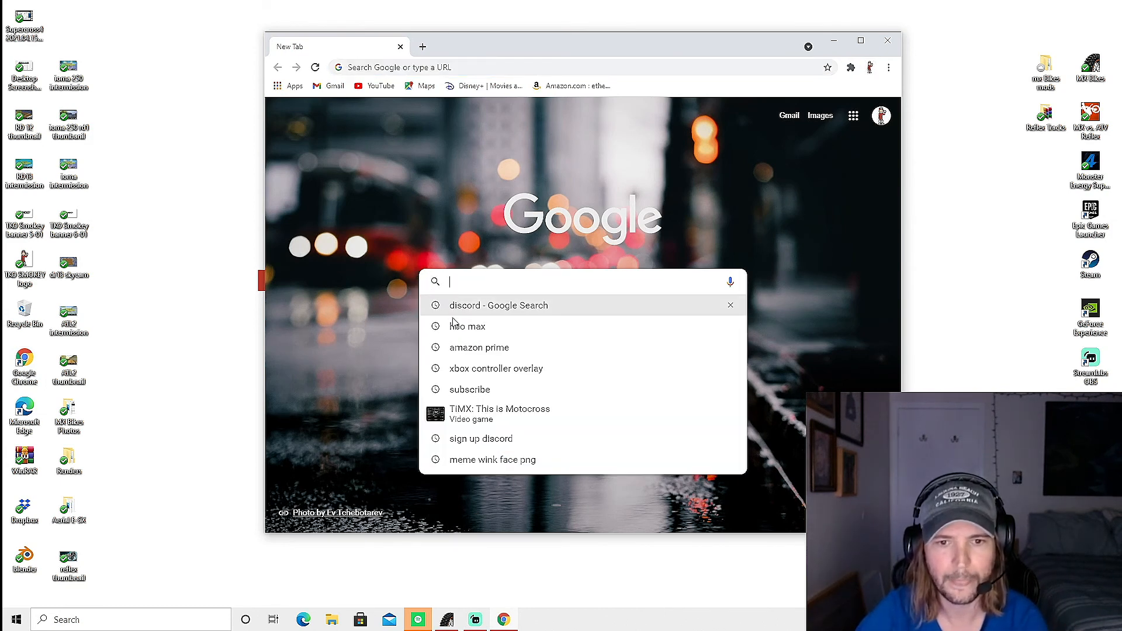
Step: Search Google for 'xbox controller overlay' and open the gamepadviewer.com result
left_click(495, 368)
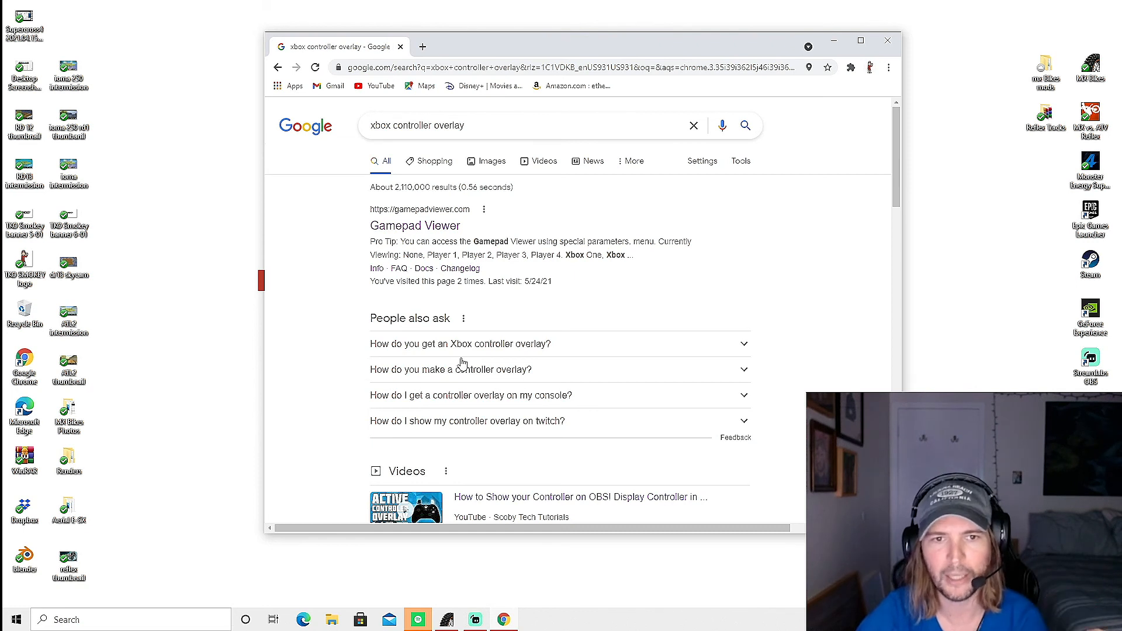
left_click(415, 226)
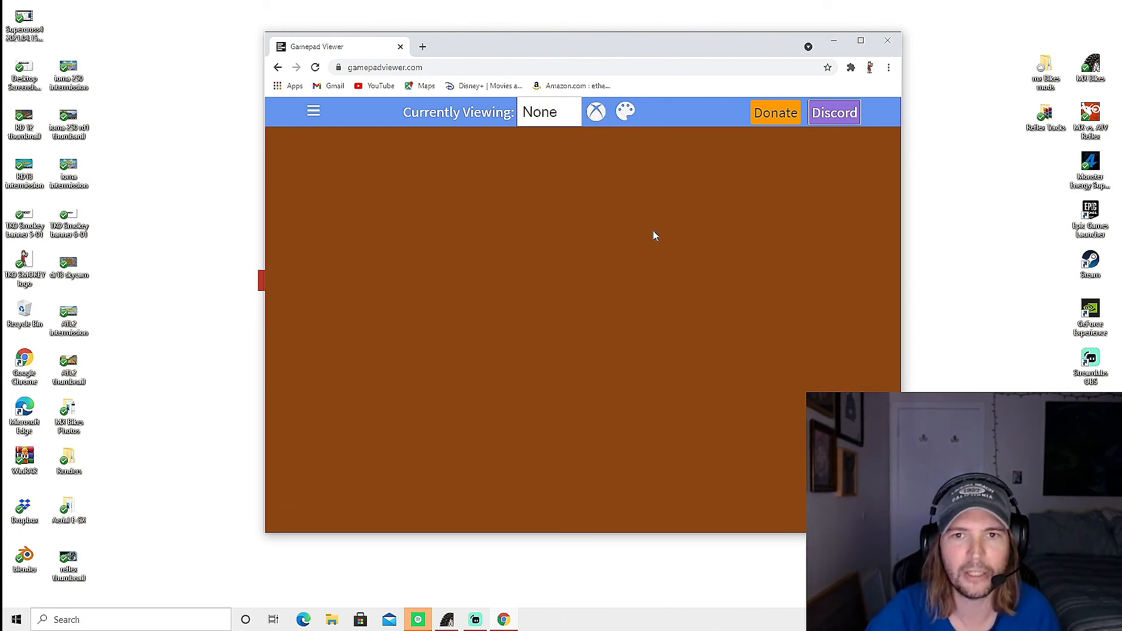
mouse_move(663, 229)
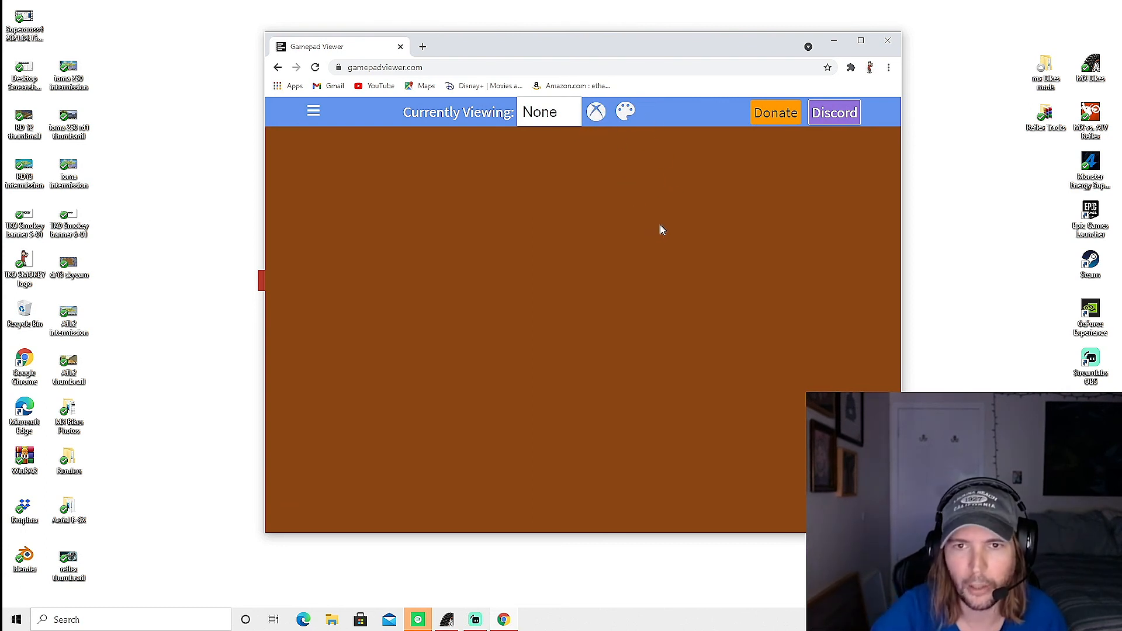
mouse_move(702, 239)
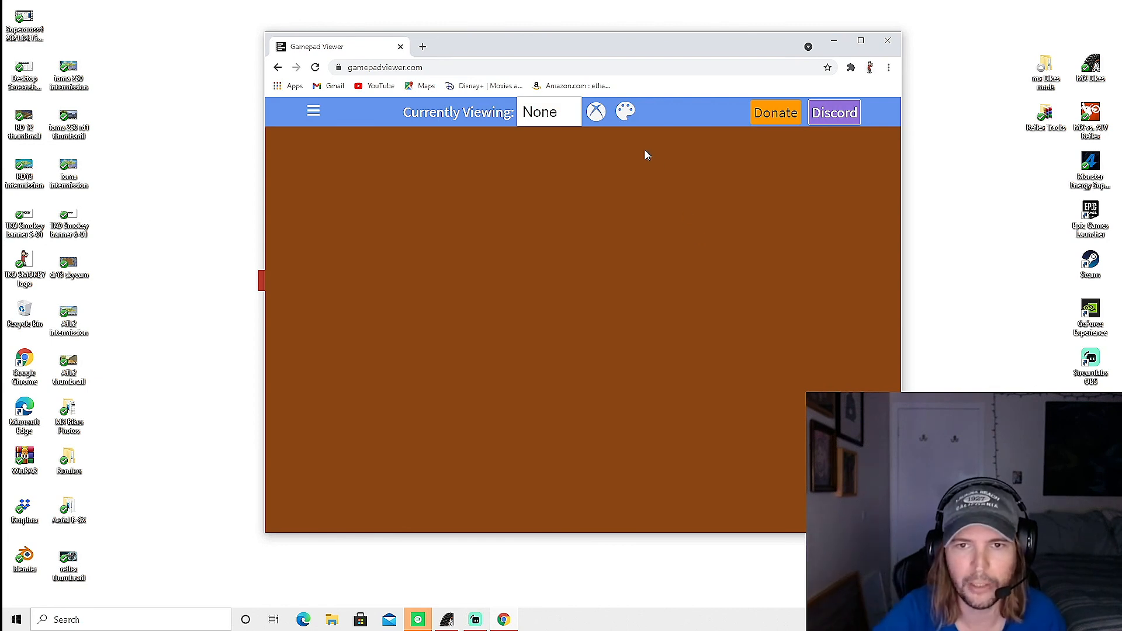
left_click(595, 112)
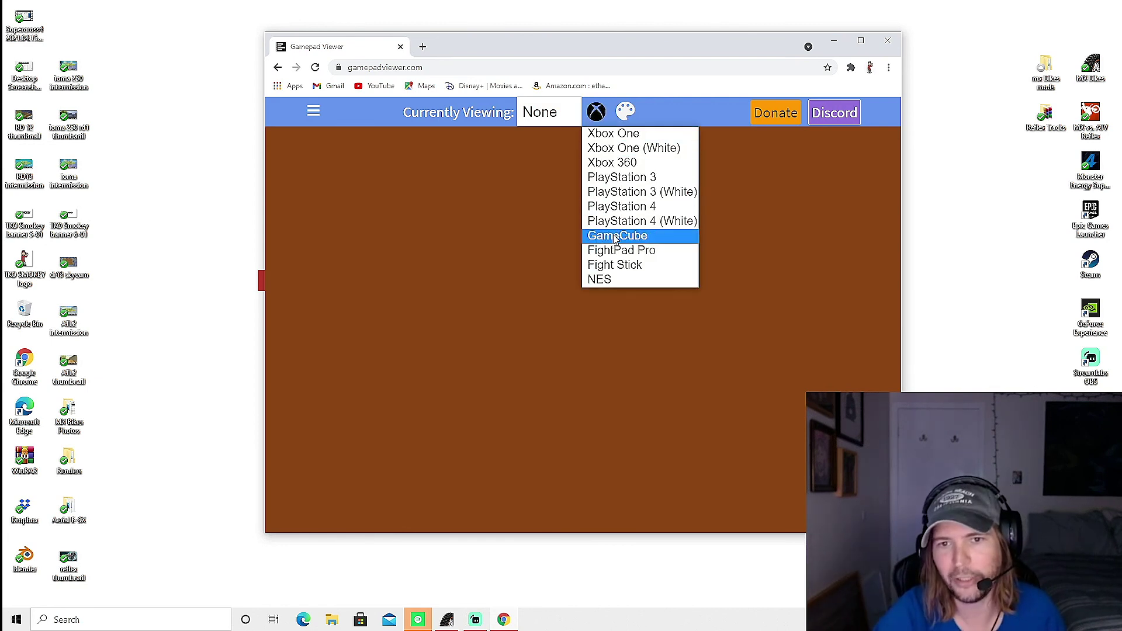
mouse_move(628, 206)
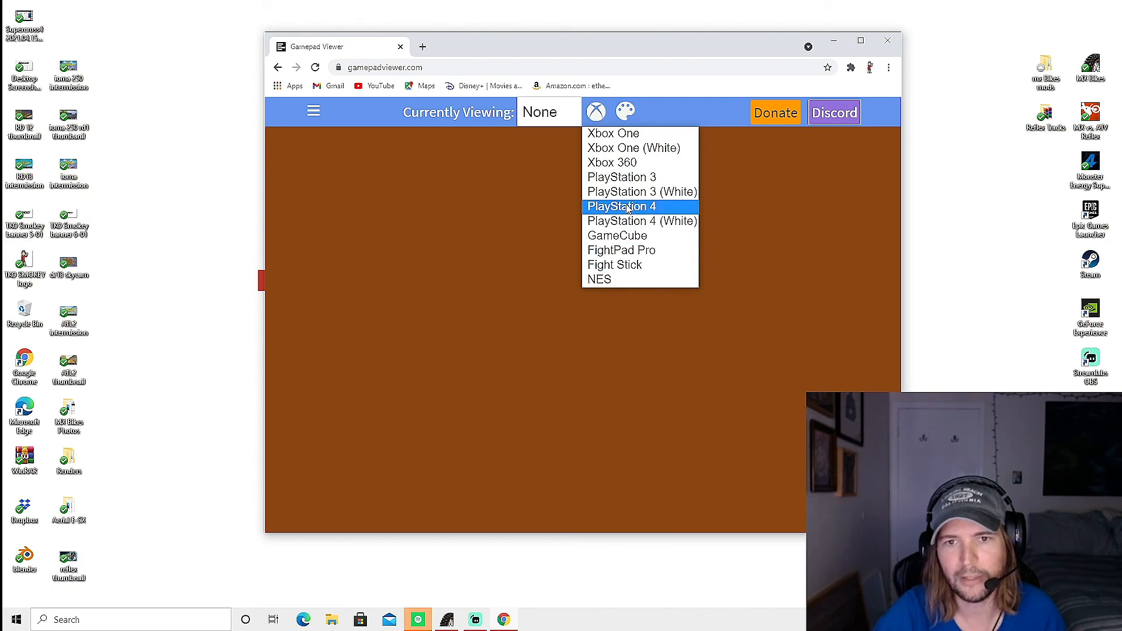
left_click(595, 113)
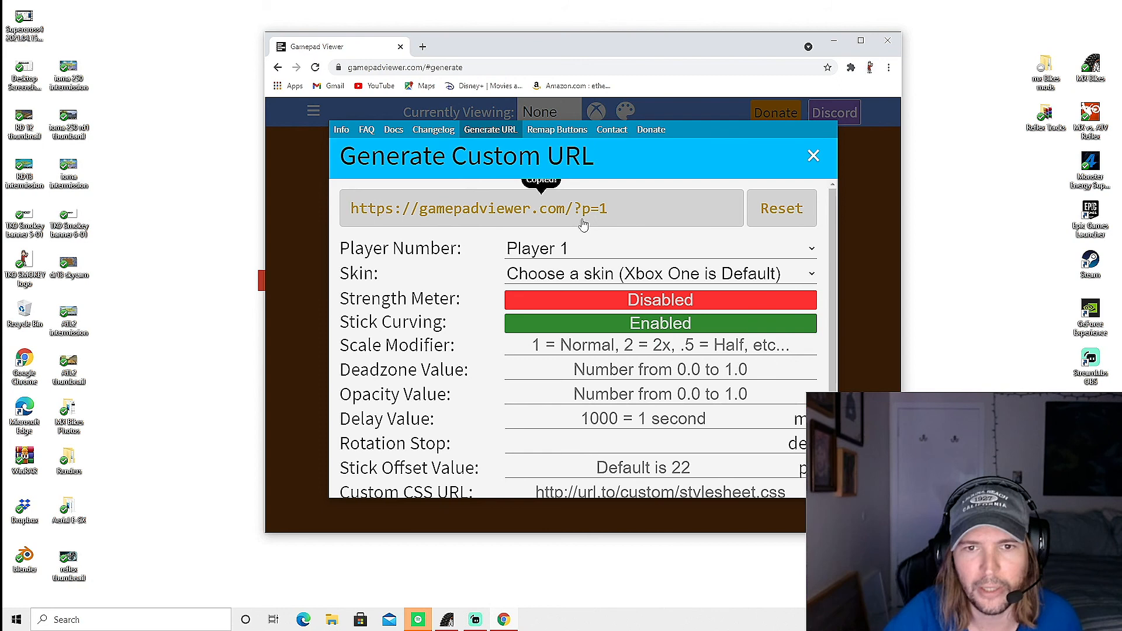
mouse_move(638, 233)
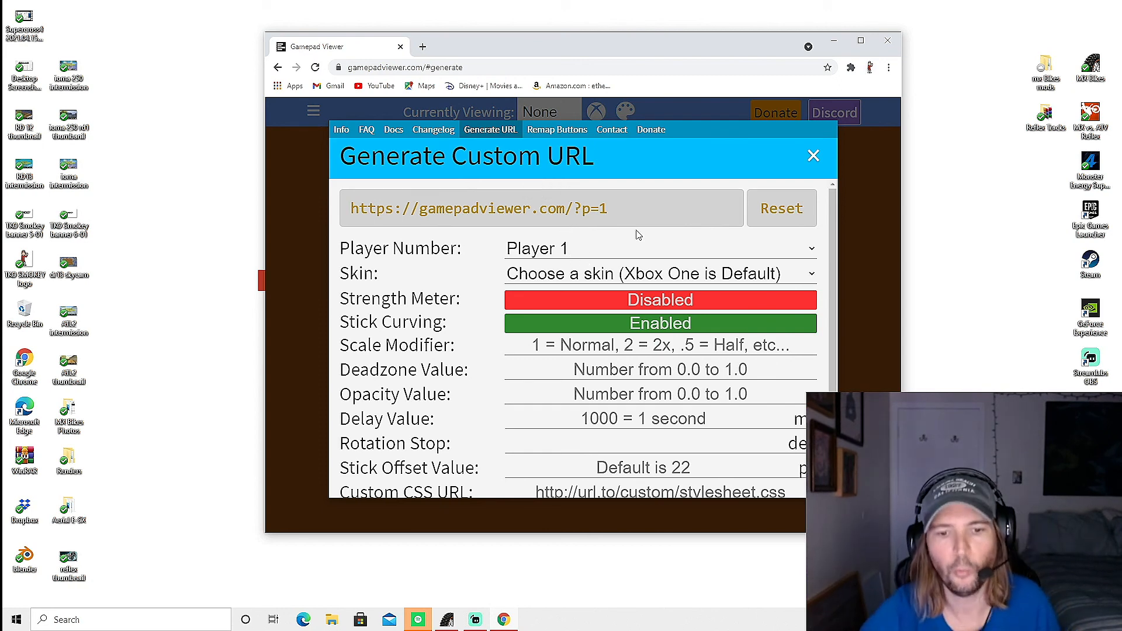
mouse_move(522, 600)
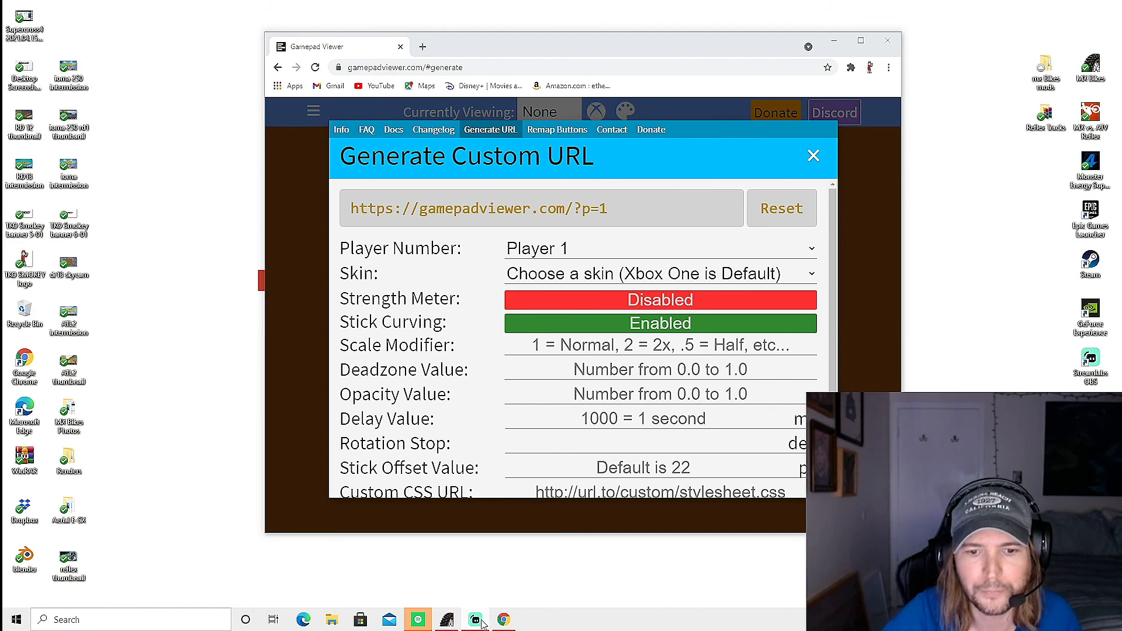
Step: Begin a new Browser Source in the scene and start naming it 'controller overlay'
left_click(474, 619)
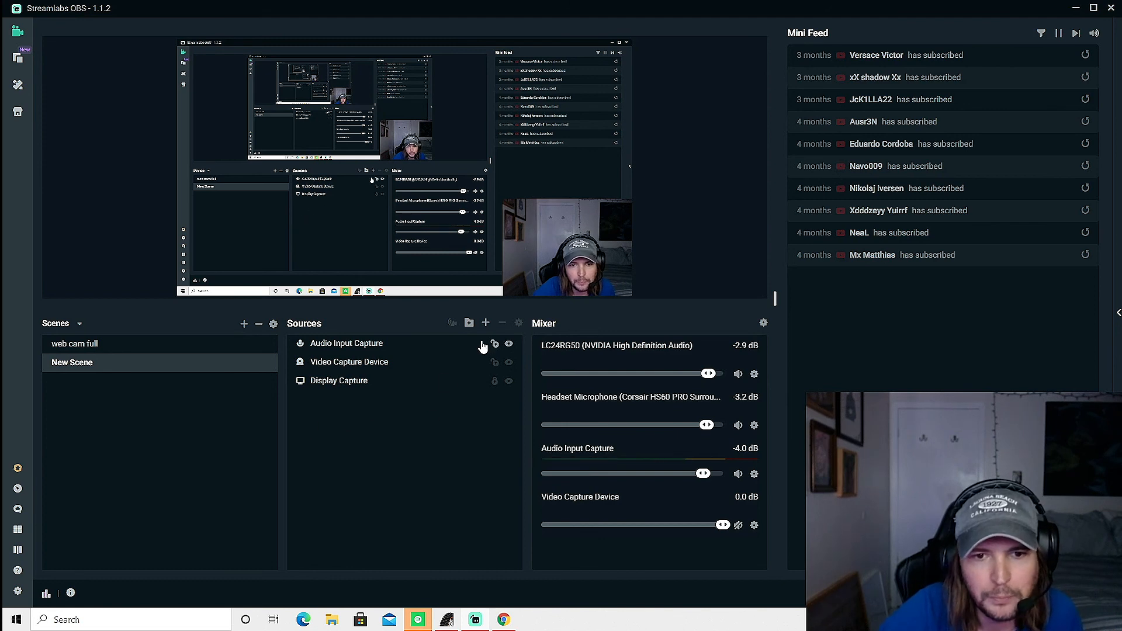
left_click(485, 323)
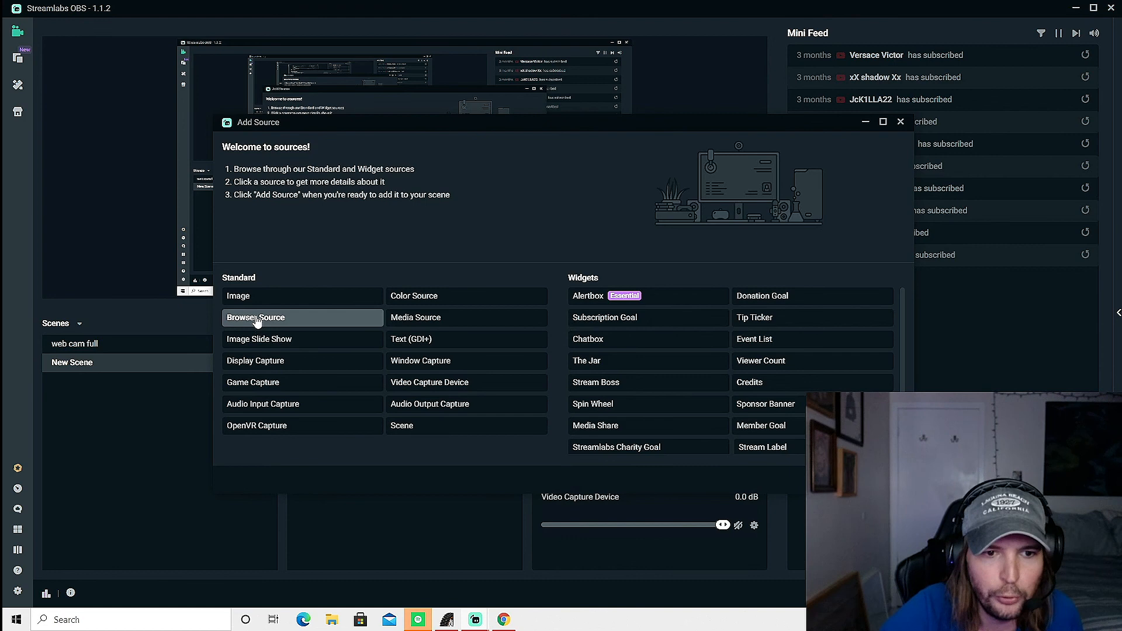
left_click(254, 318)
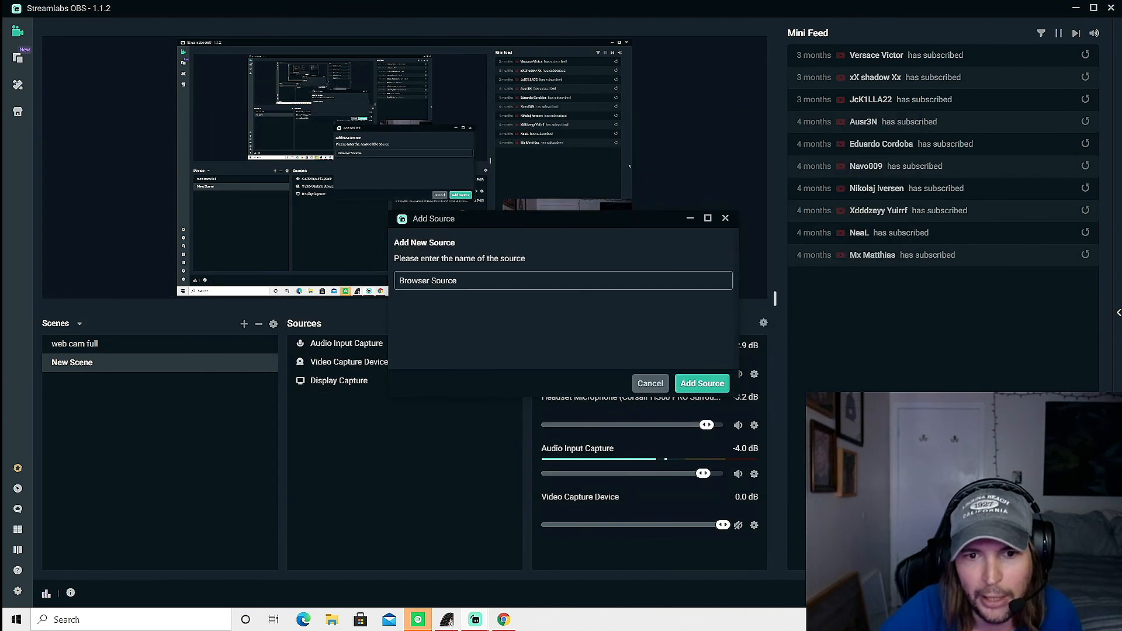
triple_click(428, 281)
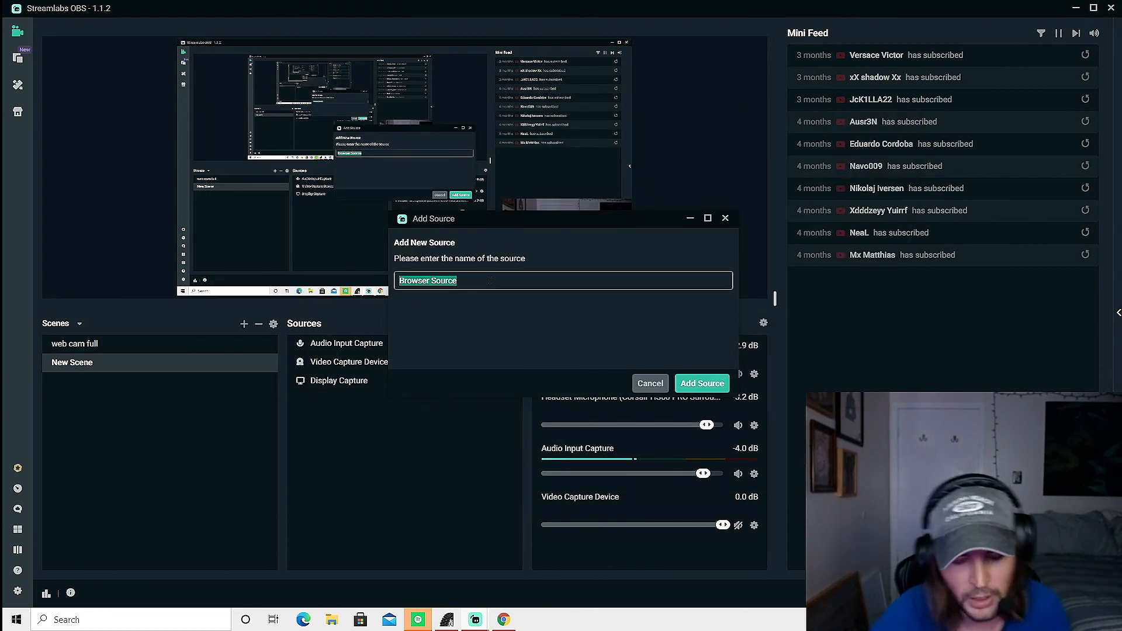
type("controll")
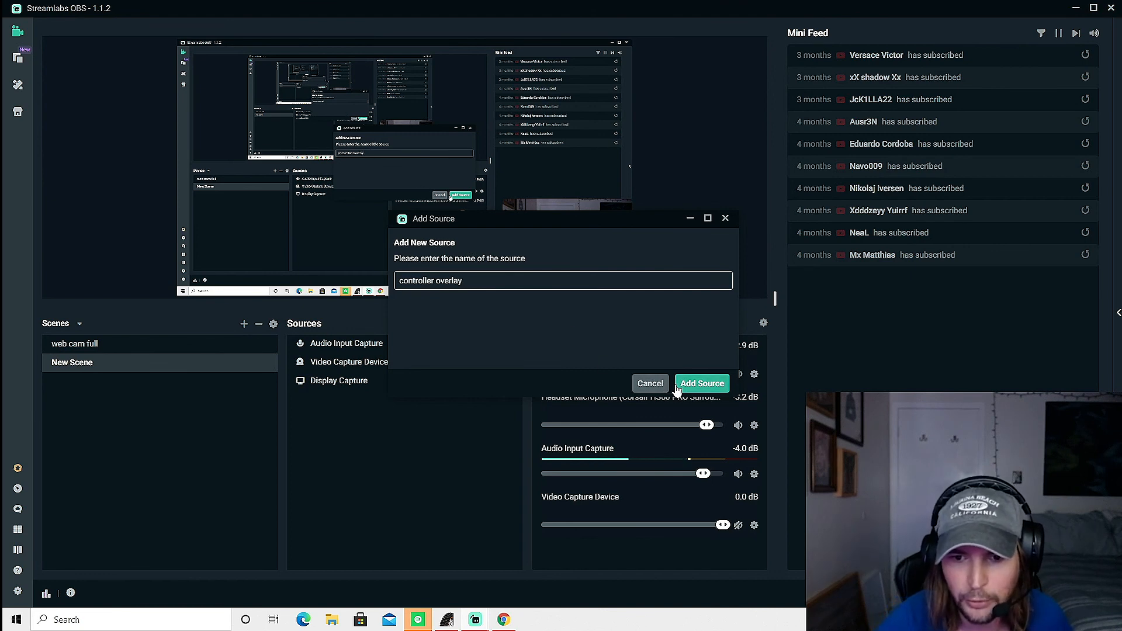
left_click(702, 383)
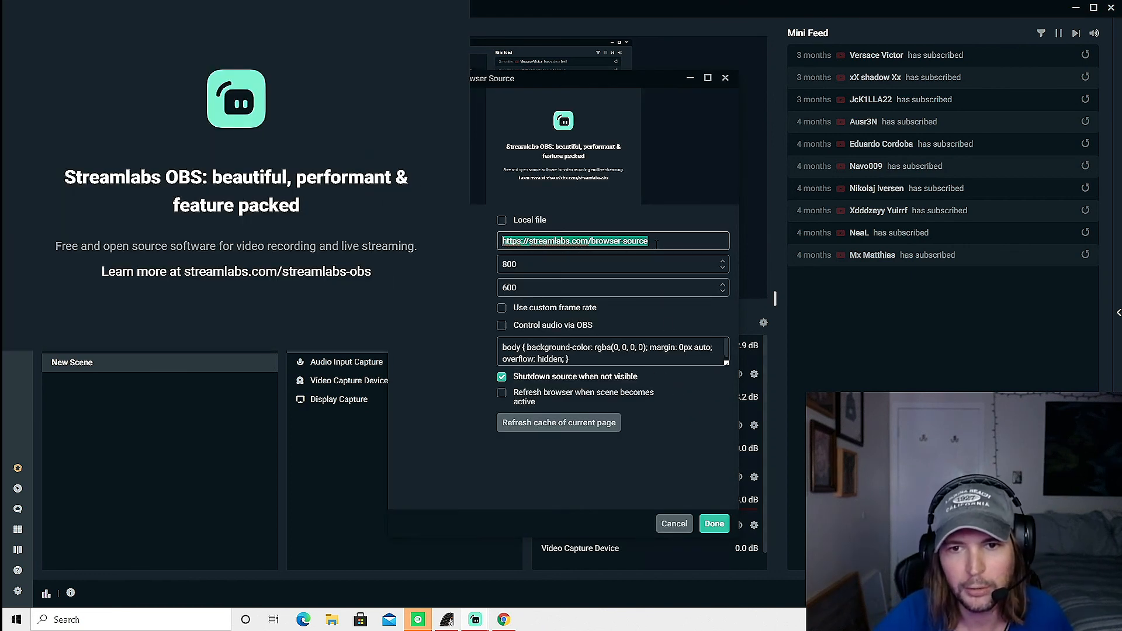
mouse_move(648, 260)
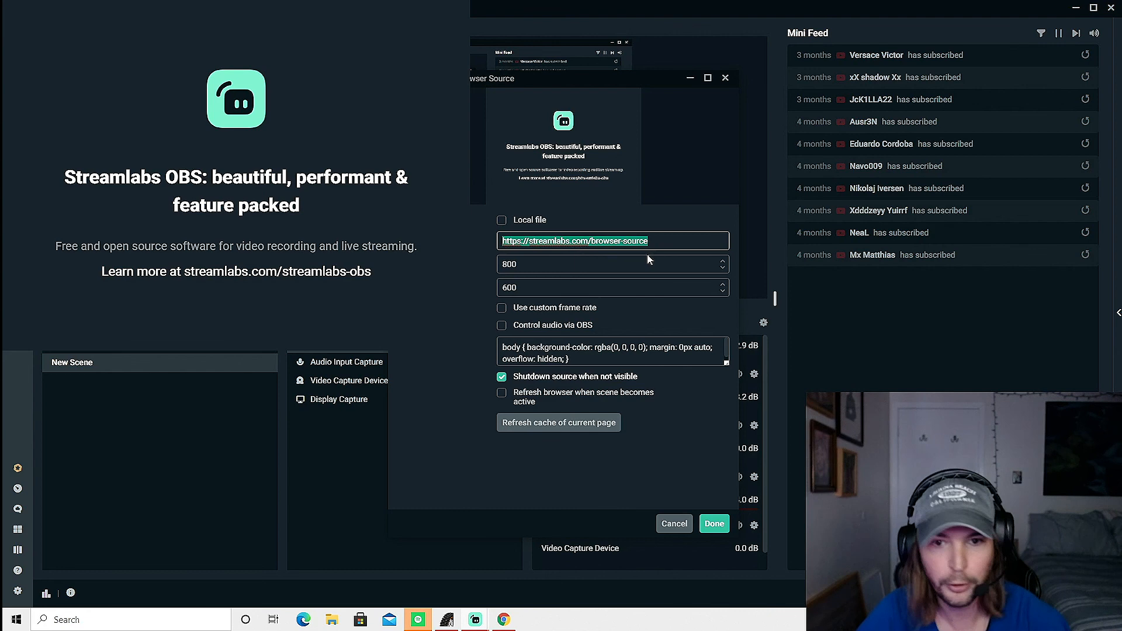
type("https://gamepadviewer.com/?p=1")
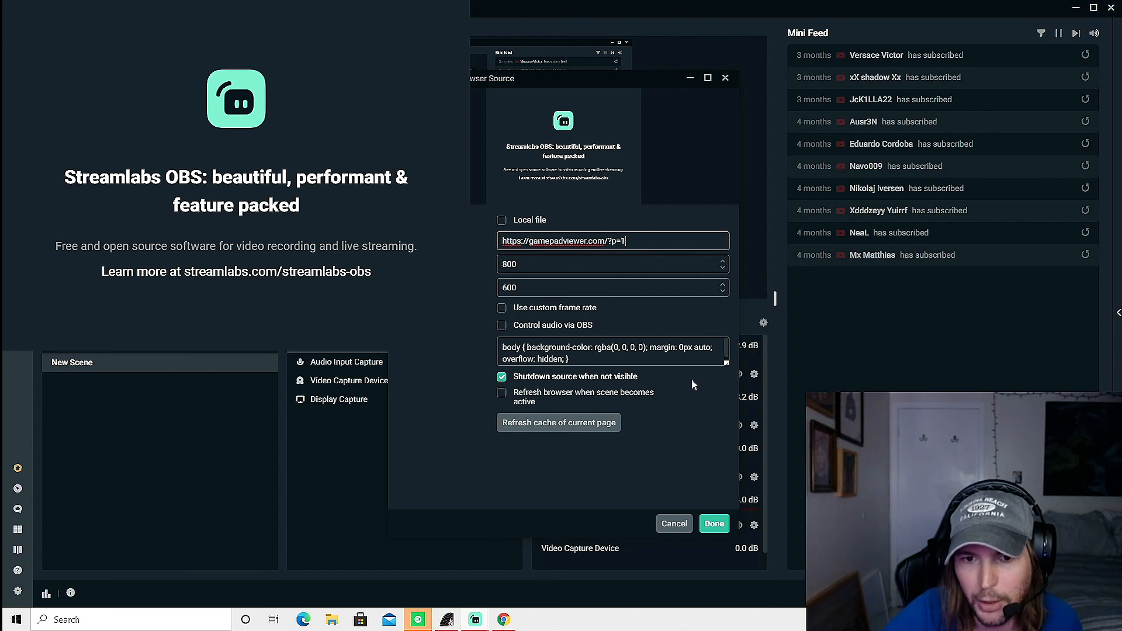
left_click(714, 524)
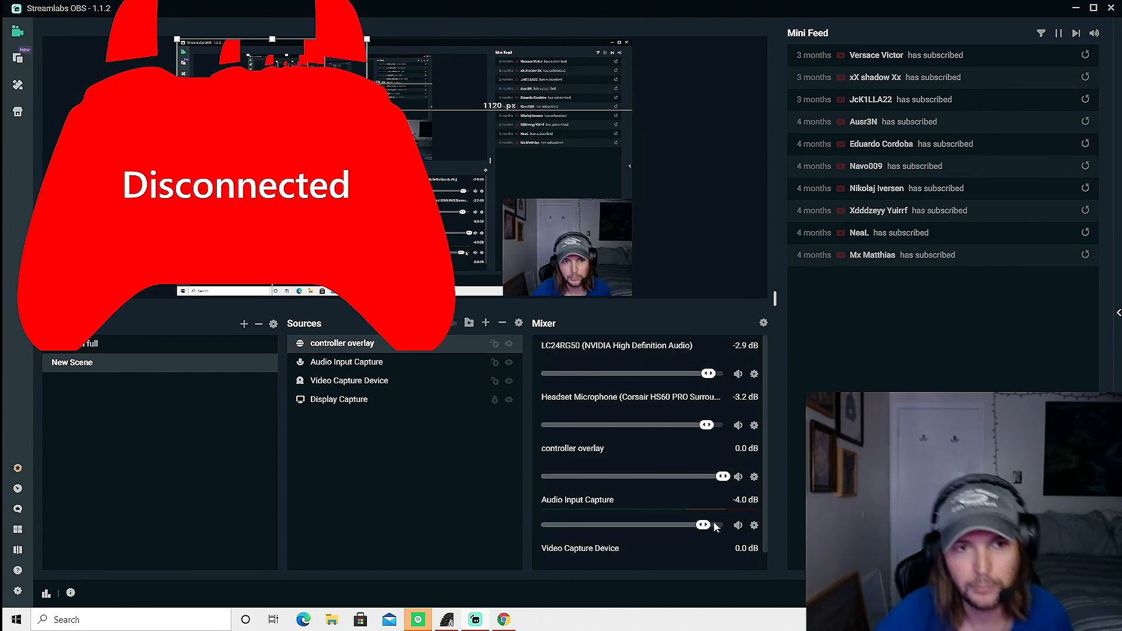